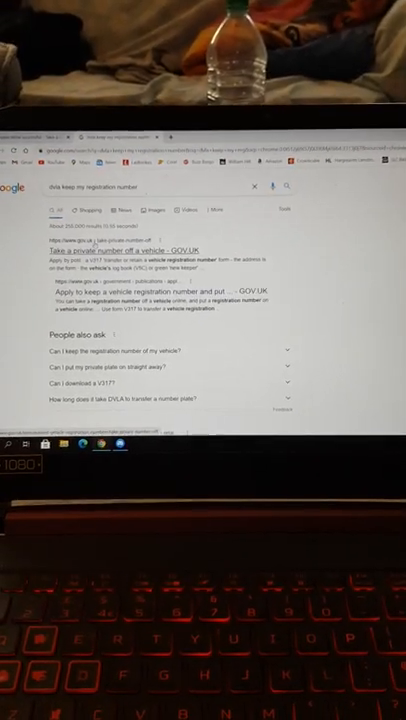
Go from the Google result to GOV.UK's 'Take a private number off a vehicle' service and its Enter details form.
left_click(120, 248)
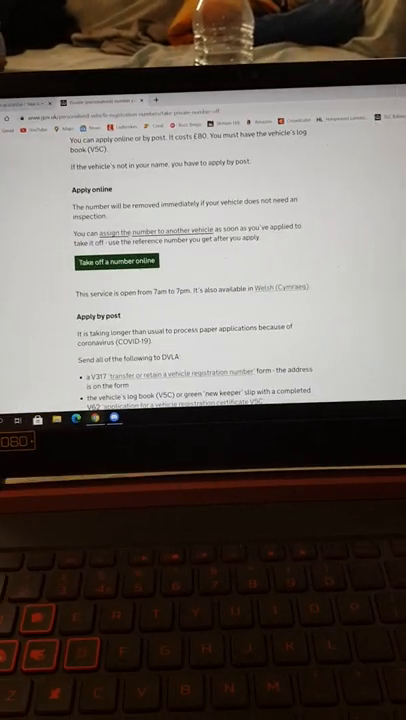
left_click(116, 260)
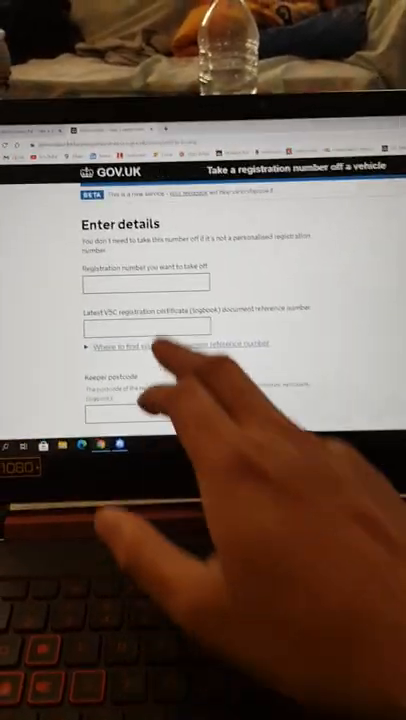